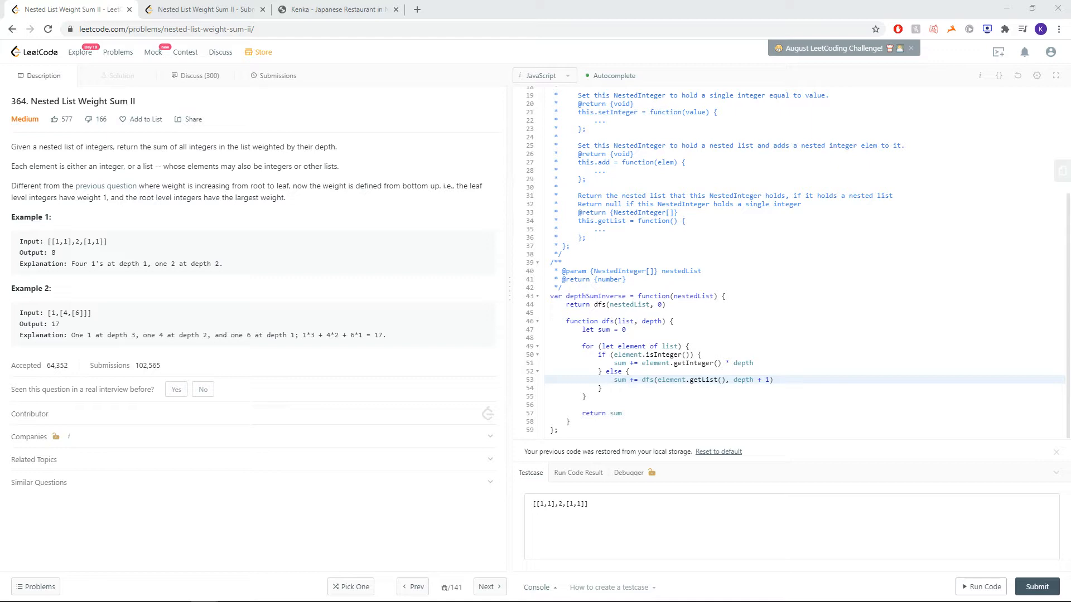
mouse_move(104, 342)
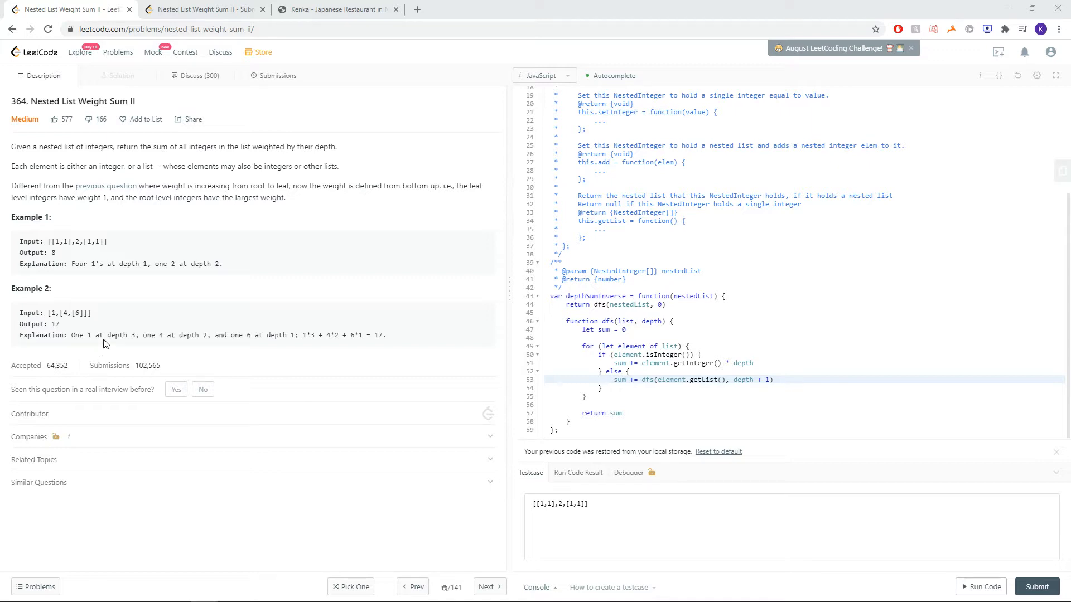
mouse_move(89, 334)
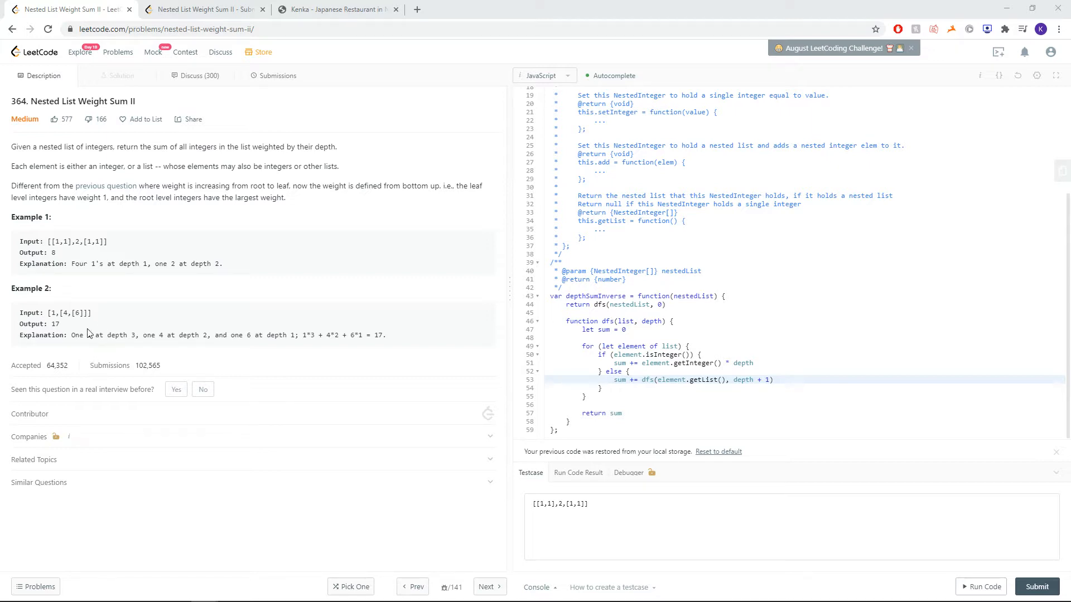
mouse_move(85, 279)
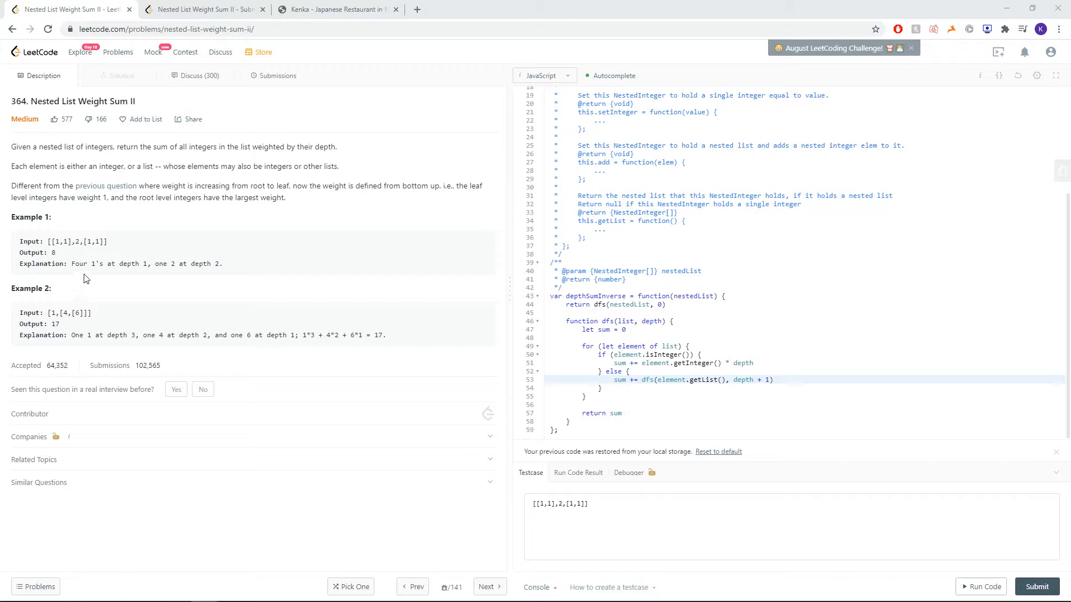
mouse_move(70, 261)
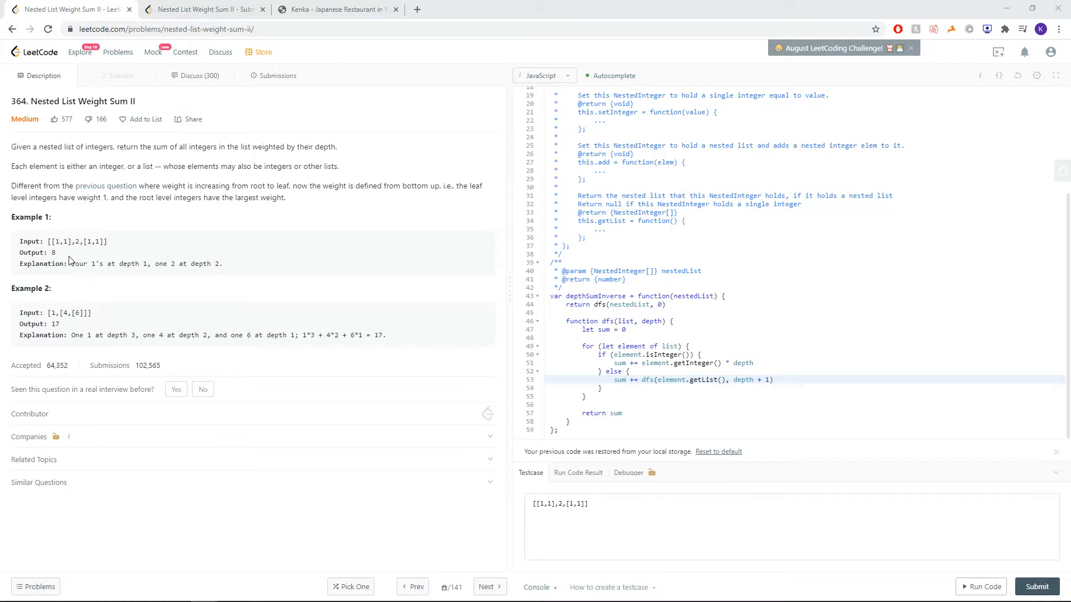
Walk through Example 1's nested [1,1], 2, [1,1] elements and highlight the depthSumInverse body.
double_click(55, 241)
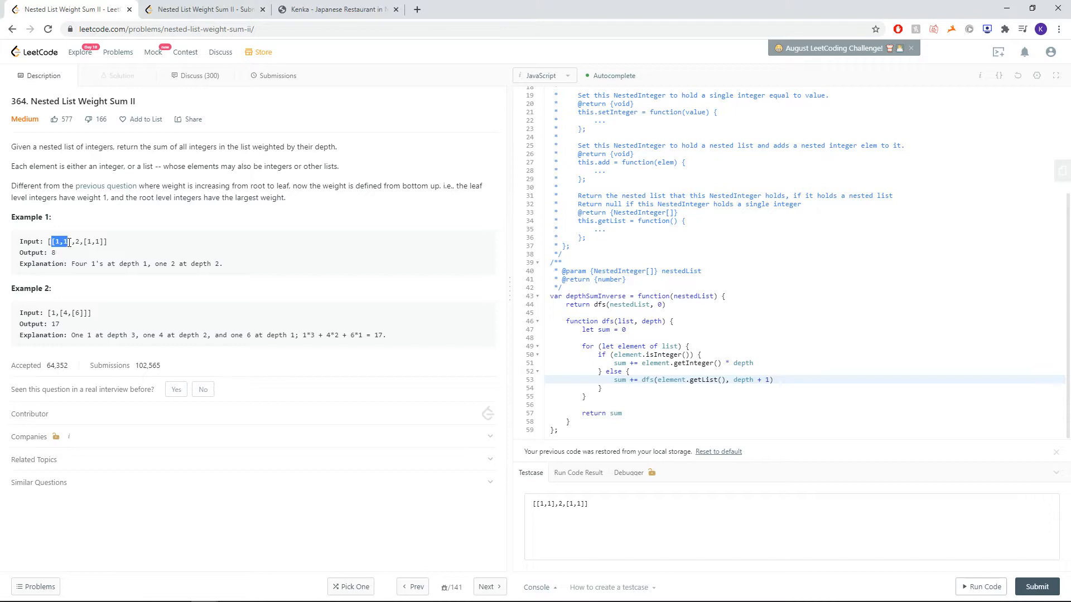
mouse_move(161, 273)
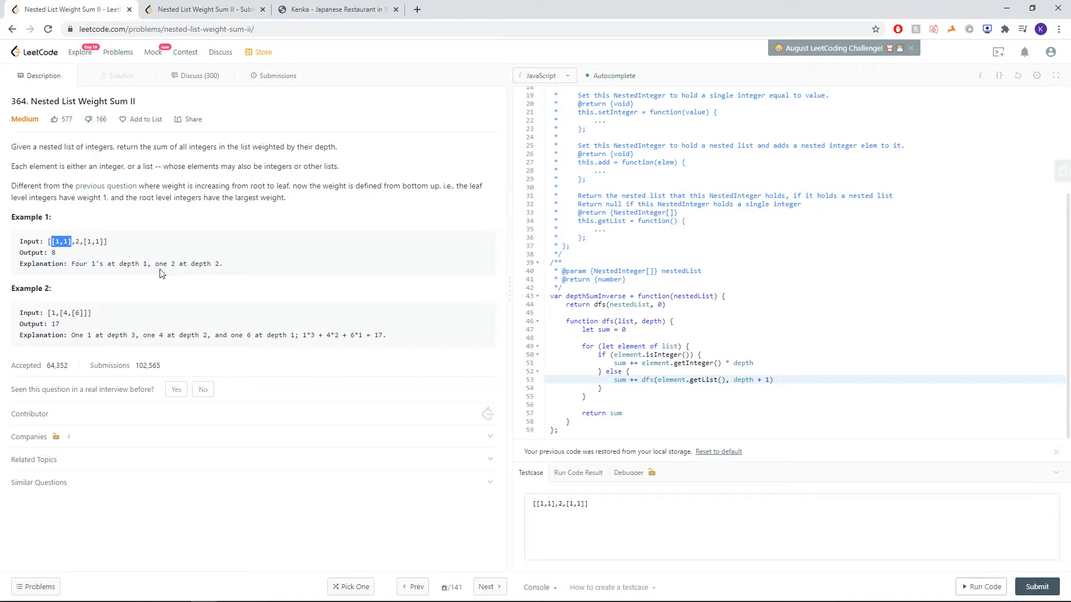
mouse_move(82, 251)
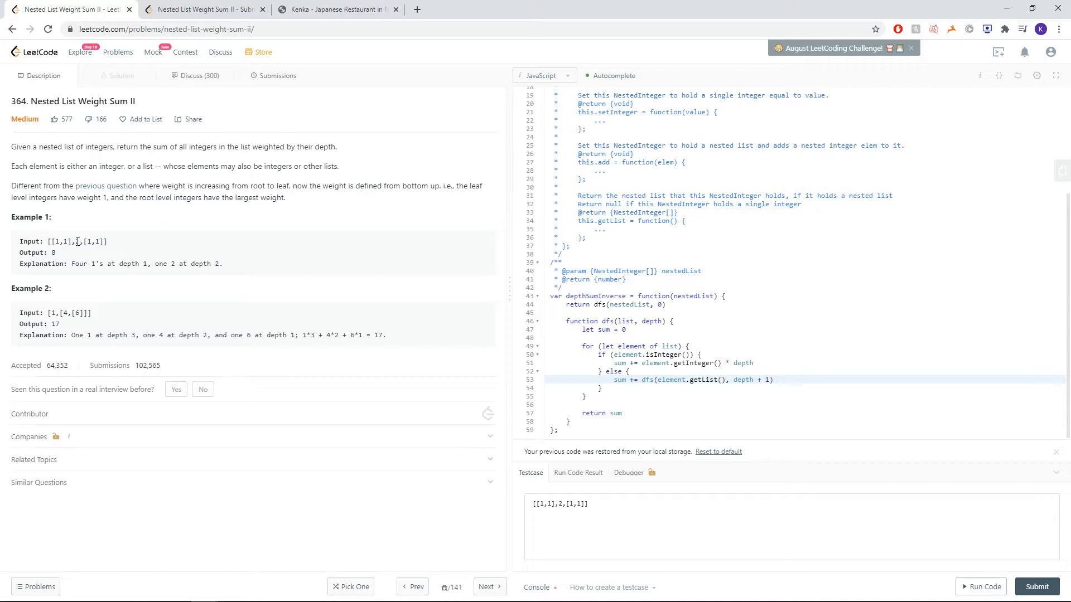
double_click(76, 241)
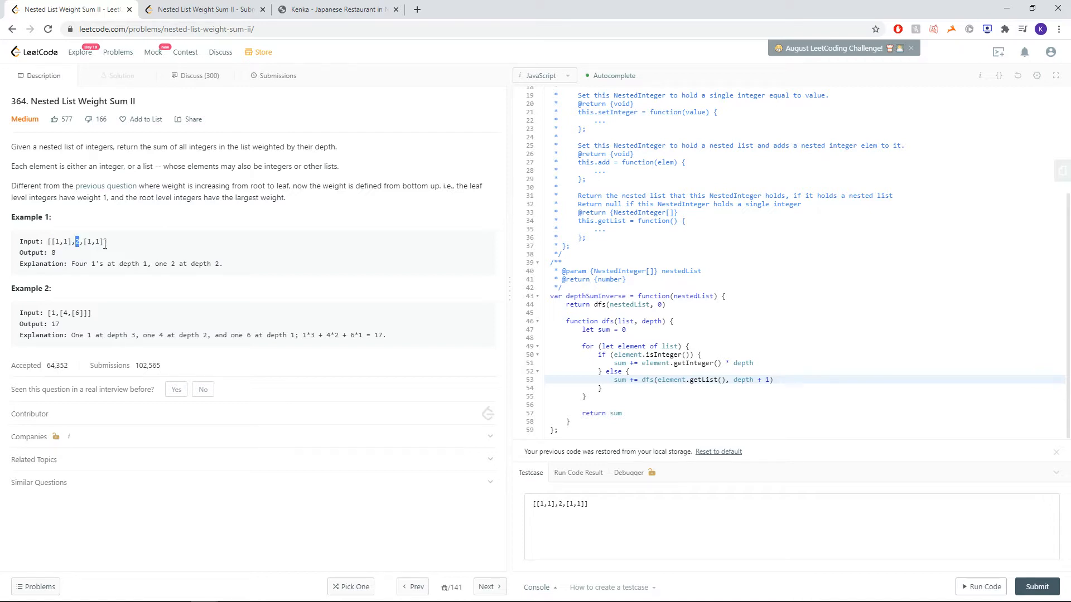
mouse_move(134, 249)
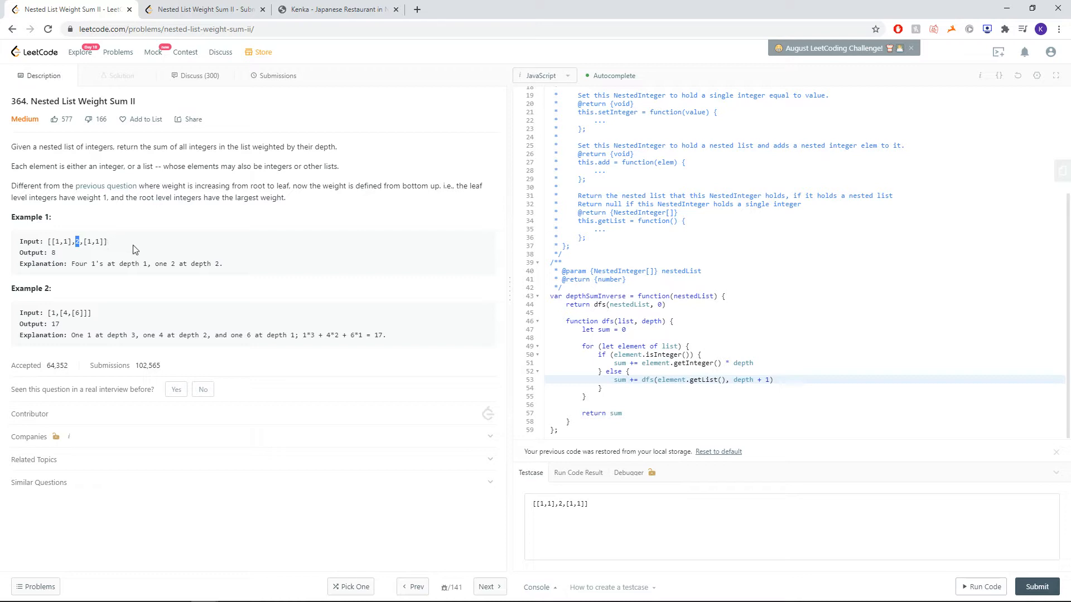
mouse_move(183, 266)
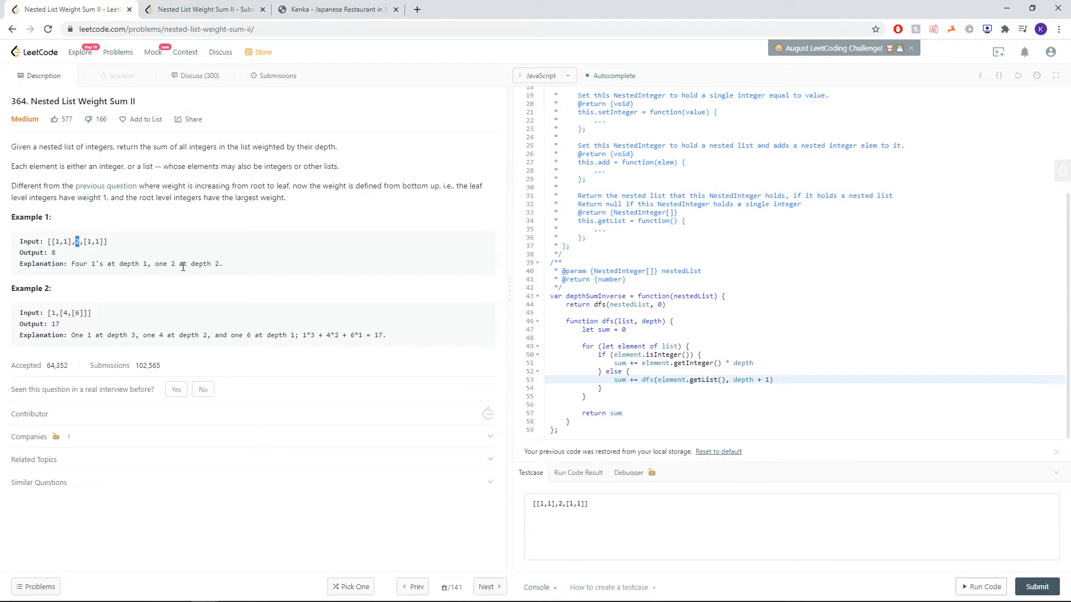
double_click(215, 263)
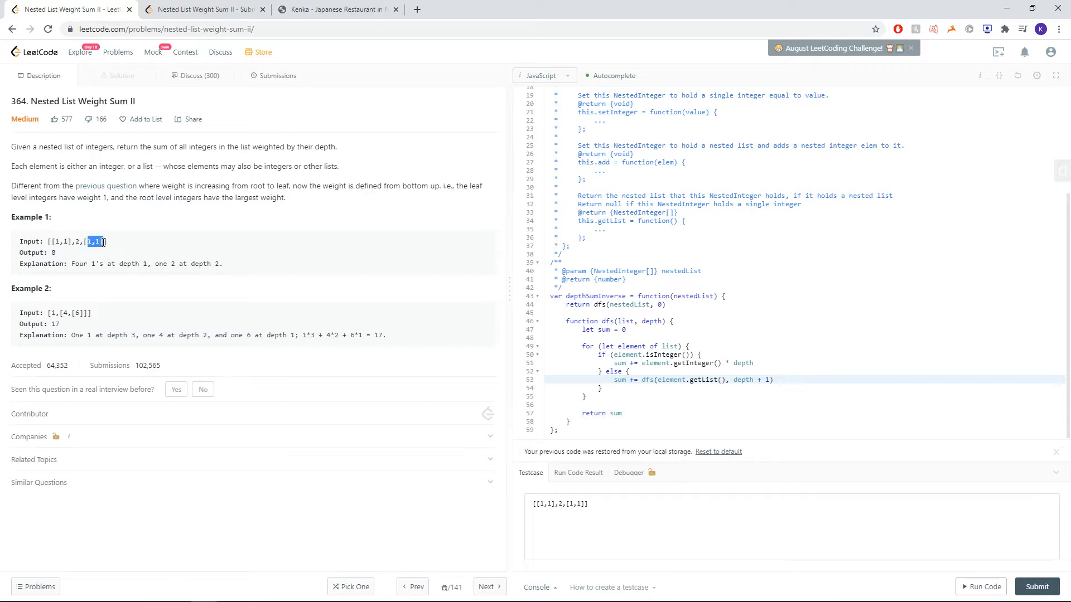
mouse_move(570, 313)
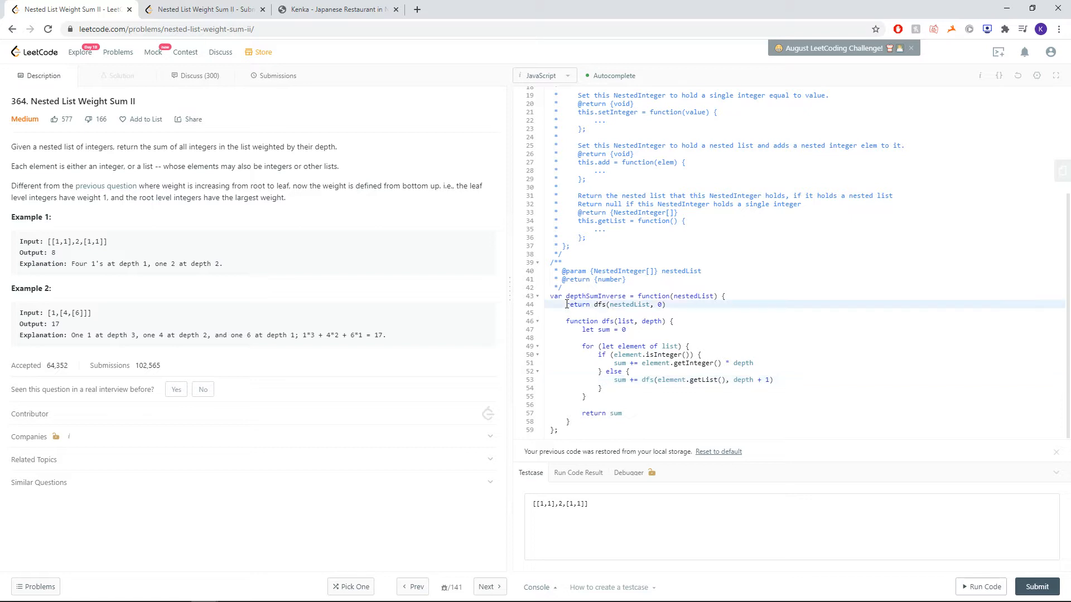
drag(566, 321, 596, 420)
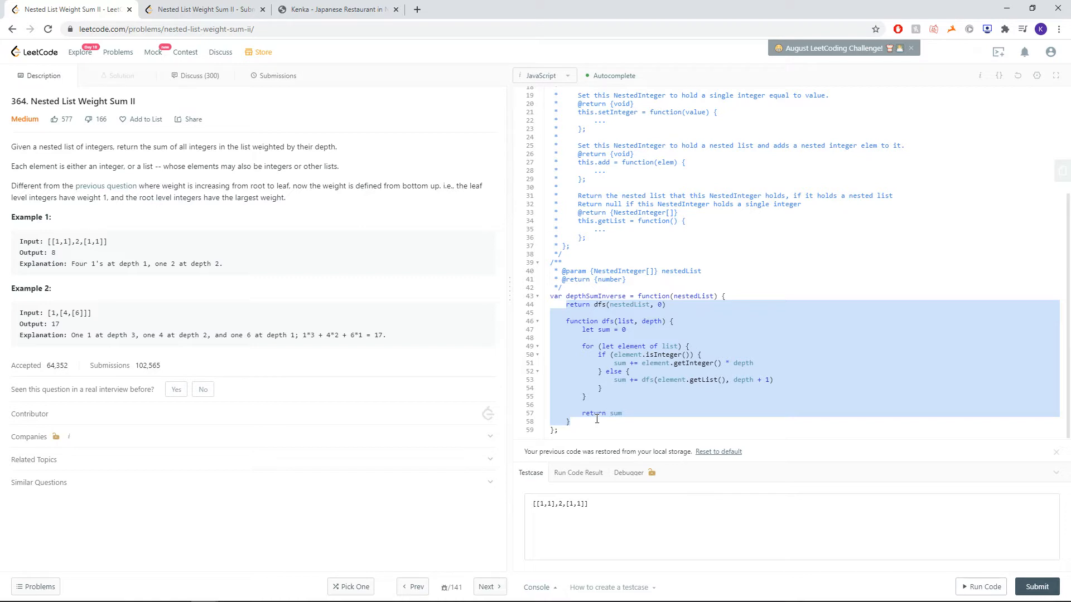
mouse_move(675, 375)
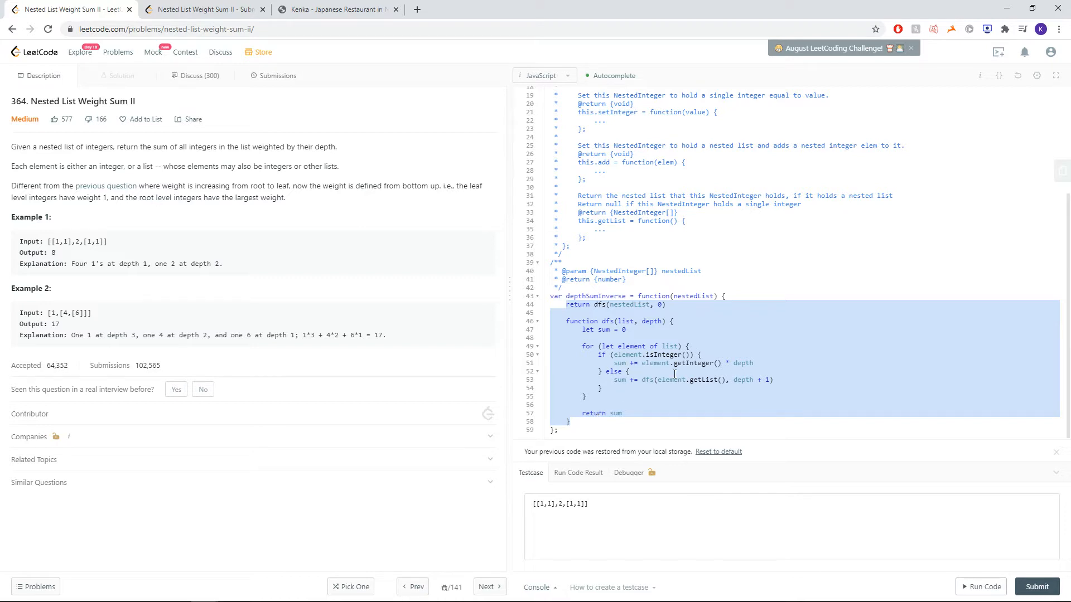
mouse_move(172, 282)
text(-)
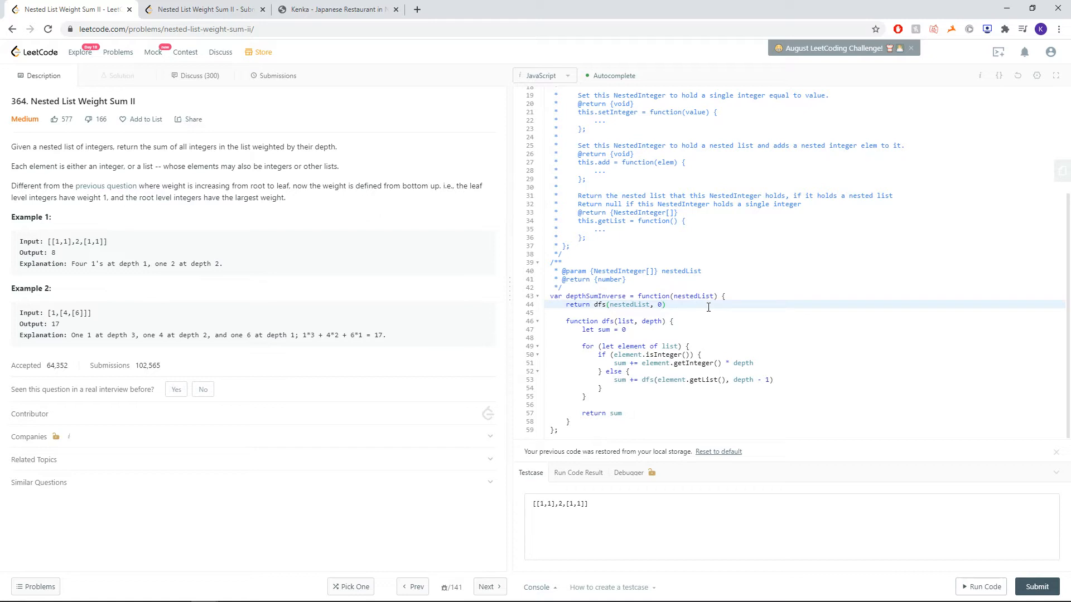
Start dfs from getMaxDepth(nestedList) in depthSumInverse's return statement.
text(getMax)
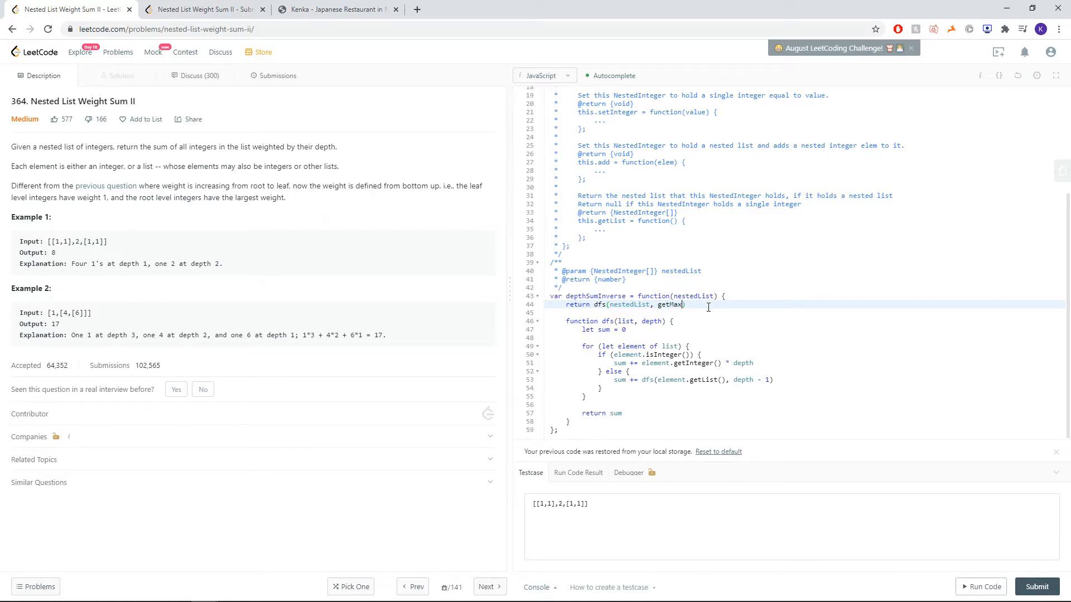
text(Depth))
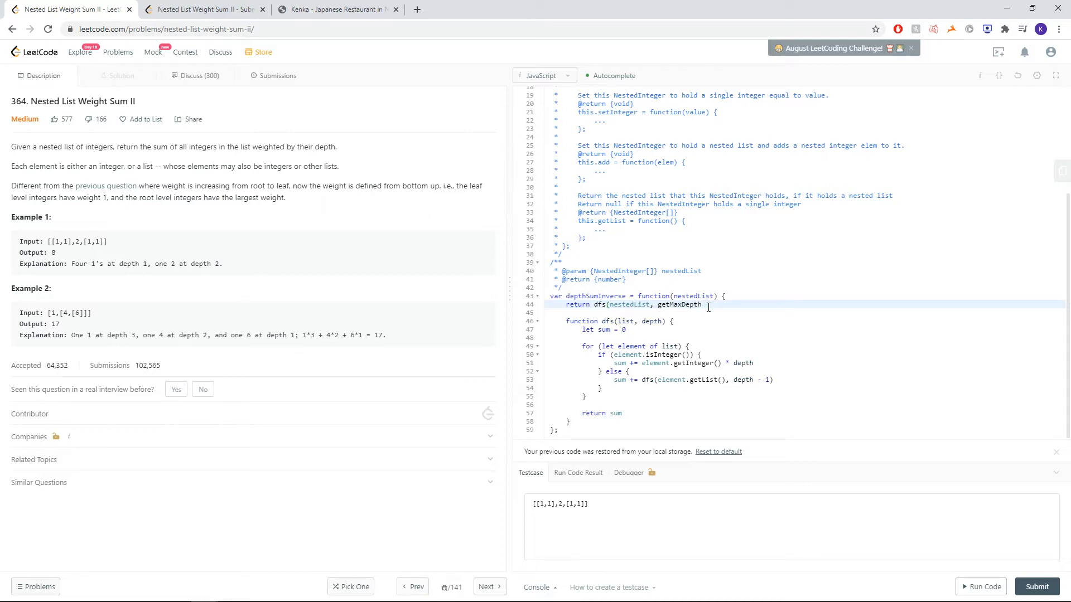
text((nestedList))
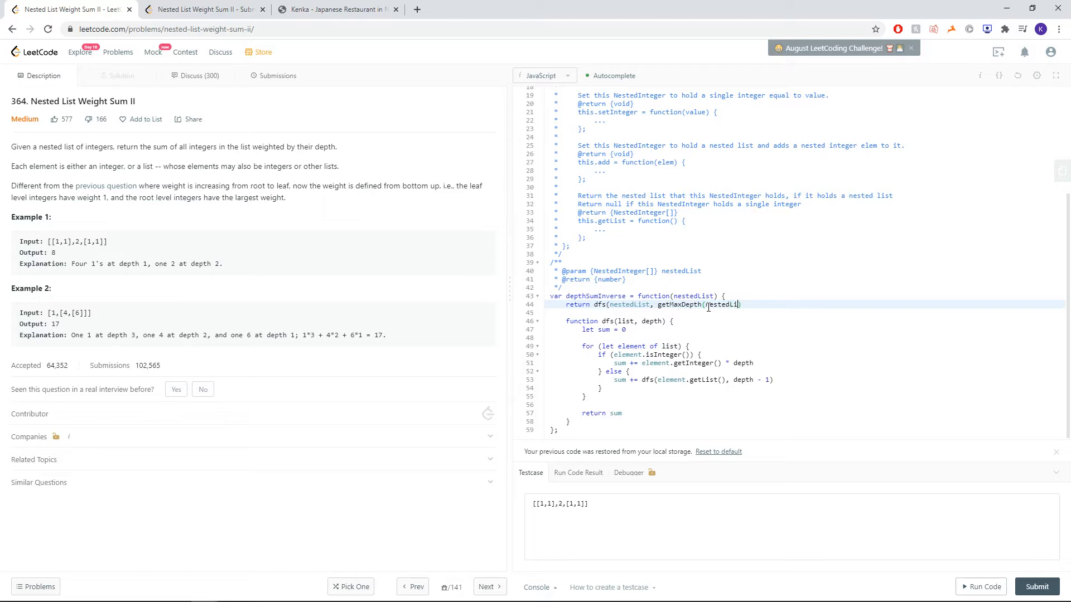
text())
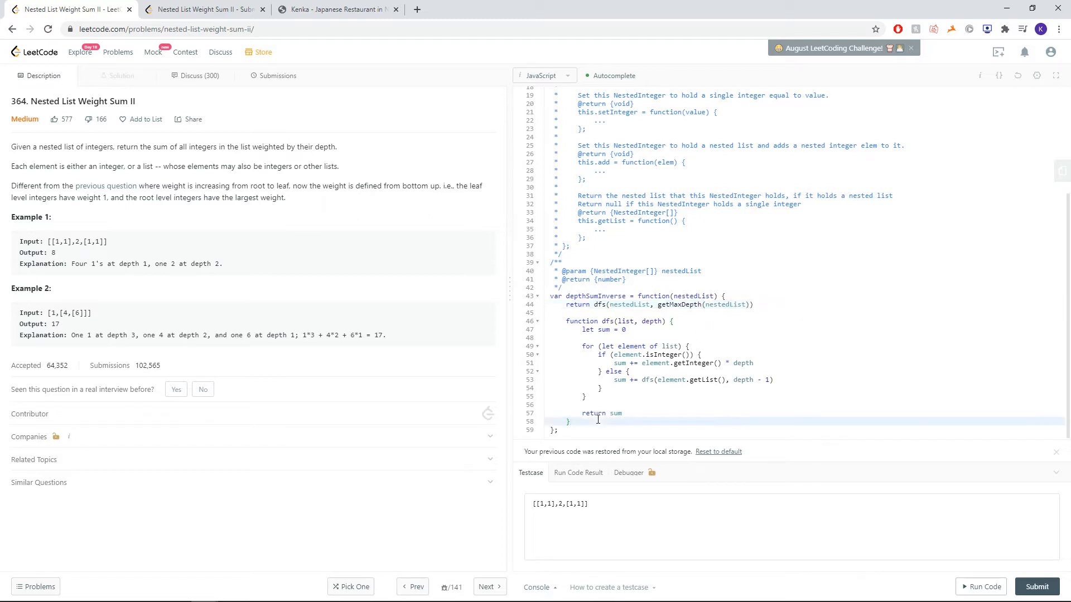
Declare function getMaxDepth(list) with a local depth variable.
text(function g)
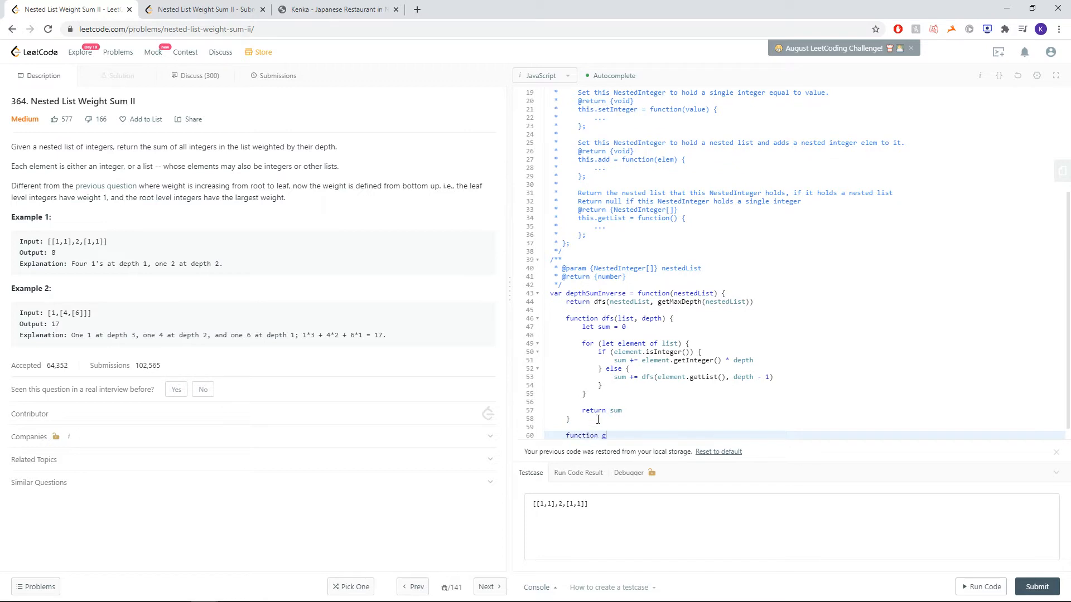
text(etMaxDepth())
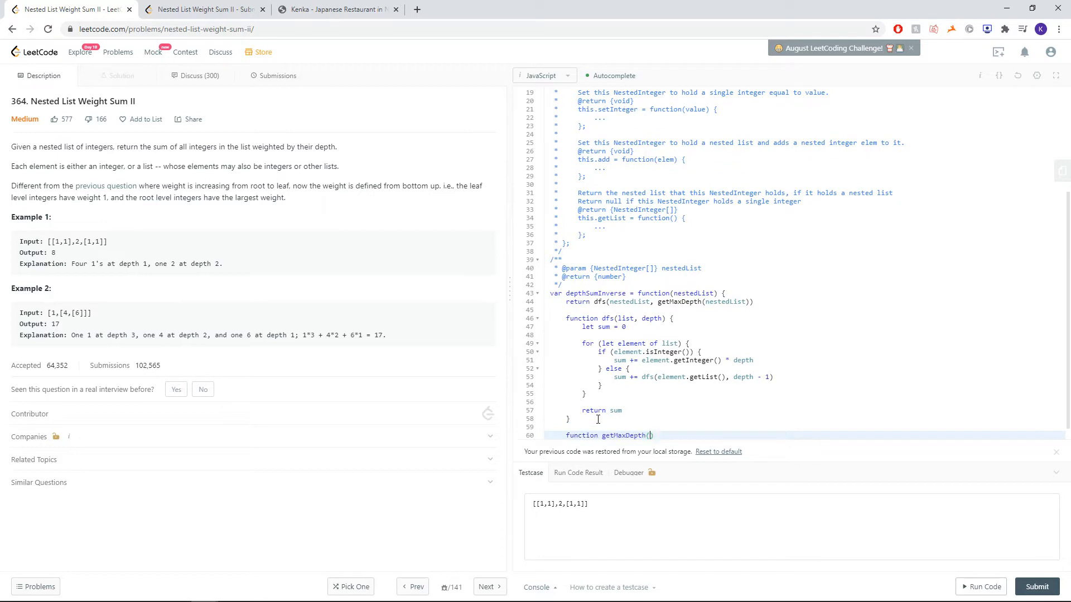
text(list)
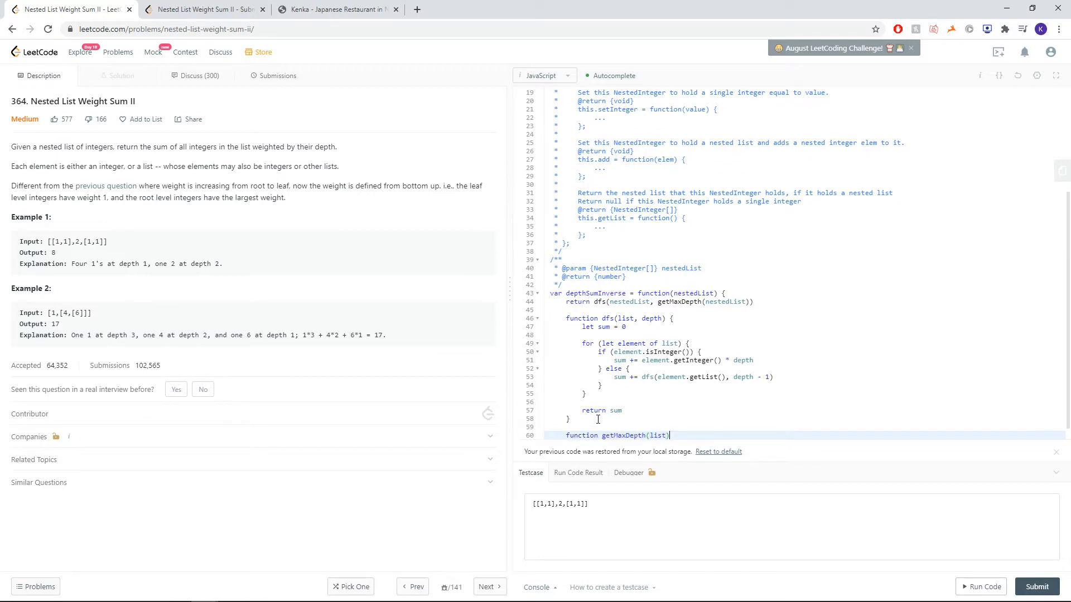
text({)
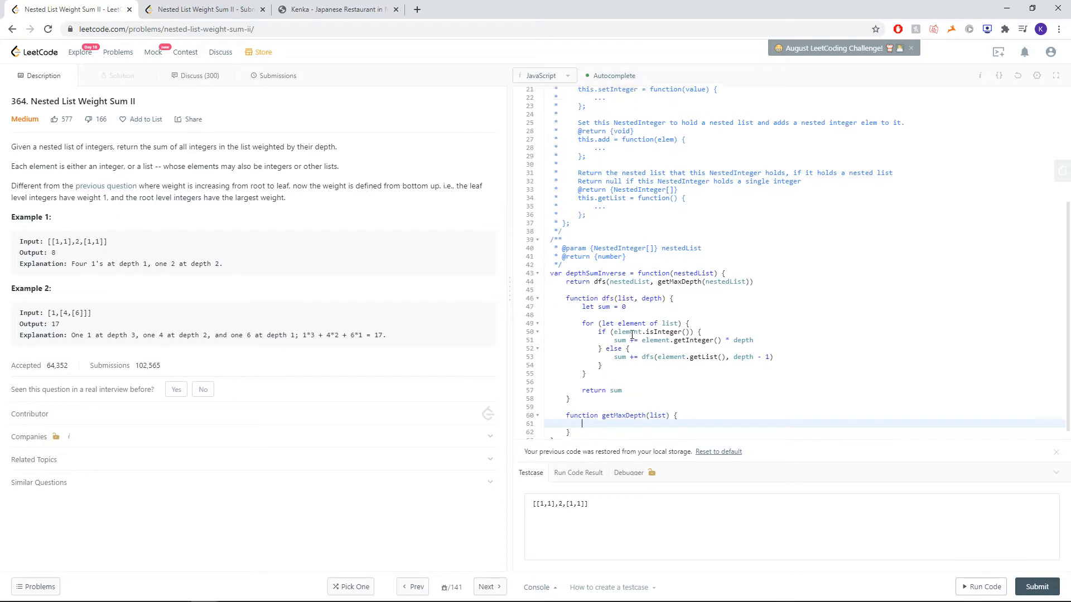
text(let depth = 0)
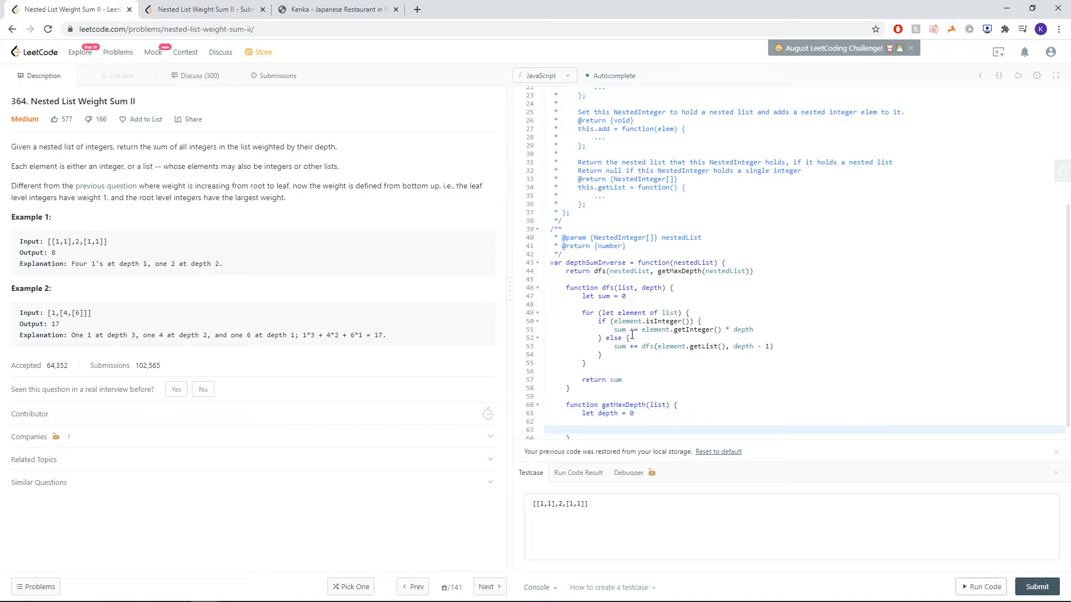
mouse_move(101, 263)
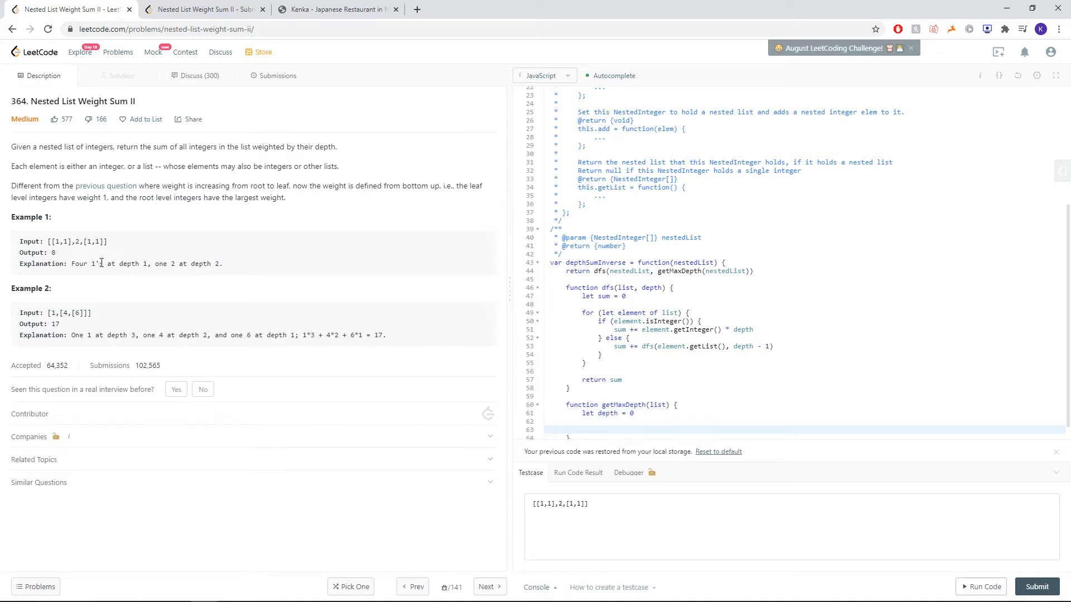
Loop over each element of list and check element.isInteger() inside getMaxDepth.
double_click(56, 241)
text(for (let )
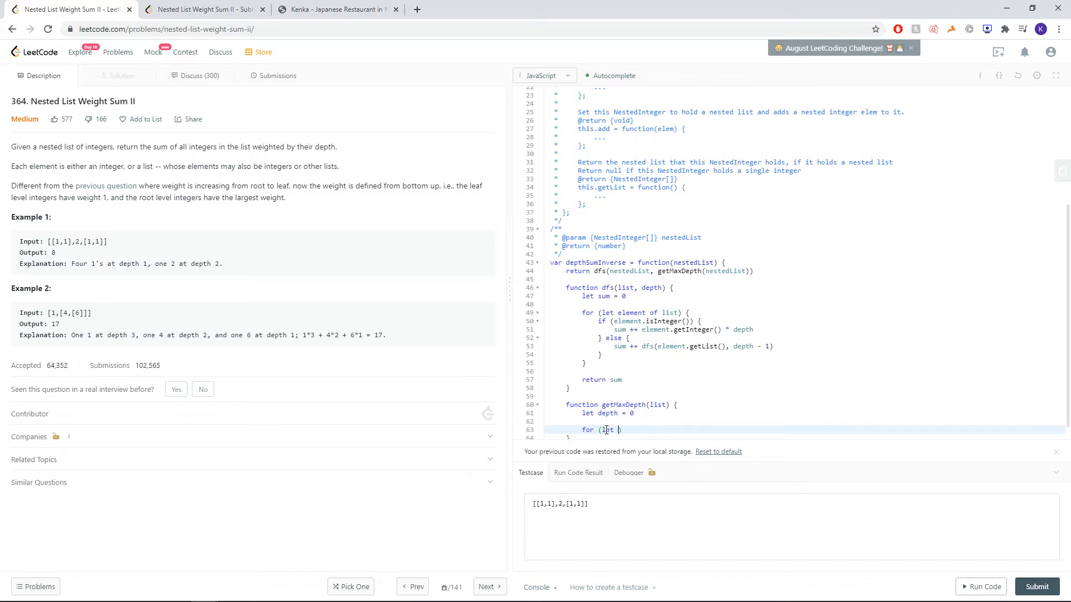
text(element of list) {)
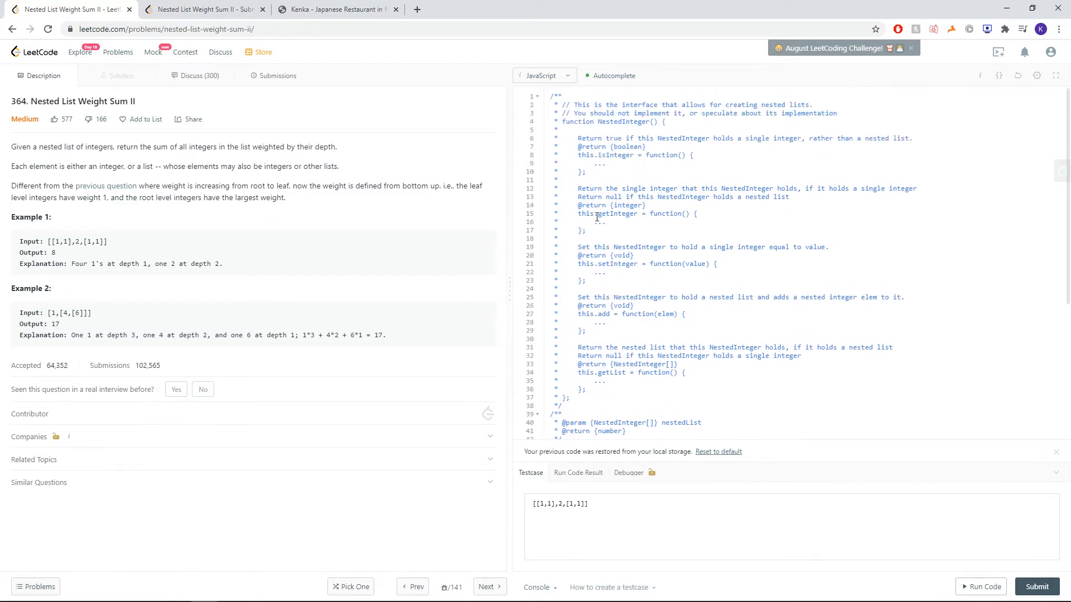
mouse_move(553, 186)
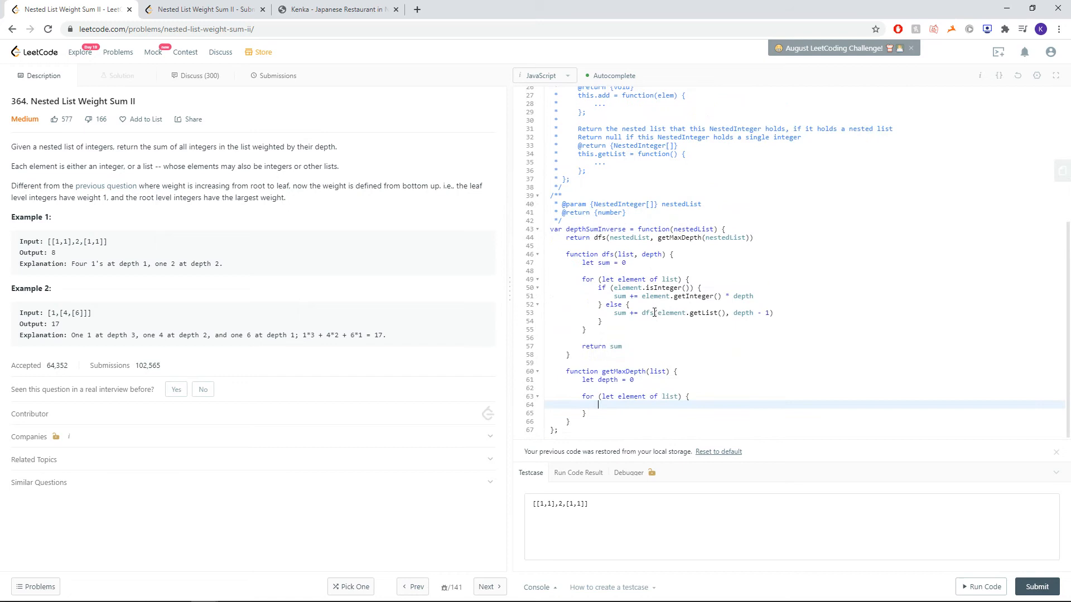
text(i)
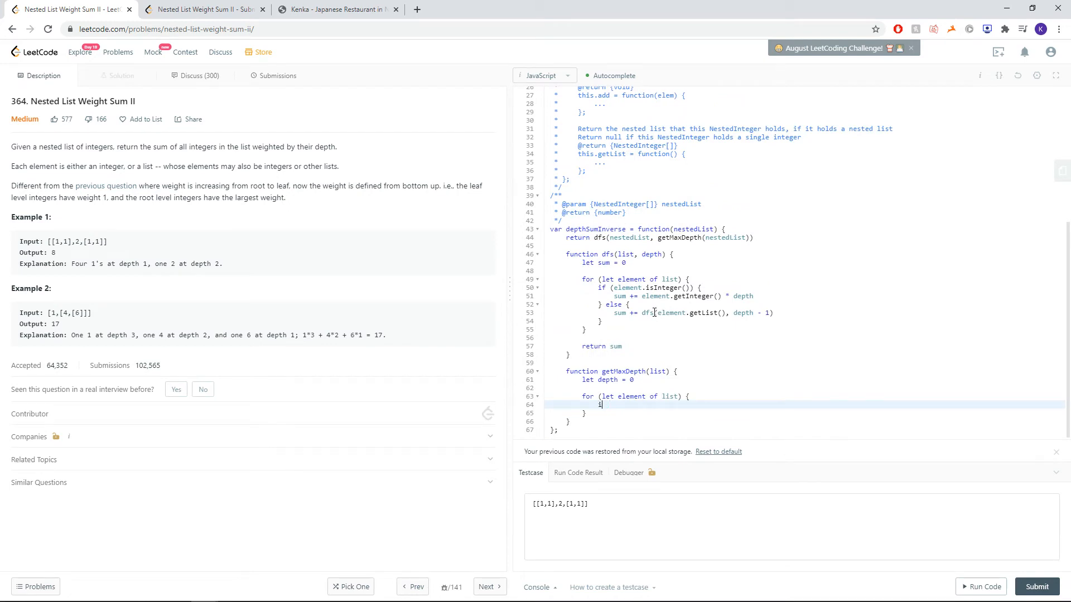
text(if (element))
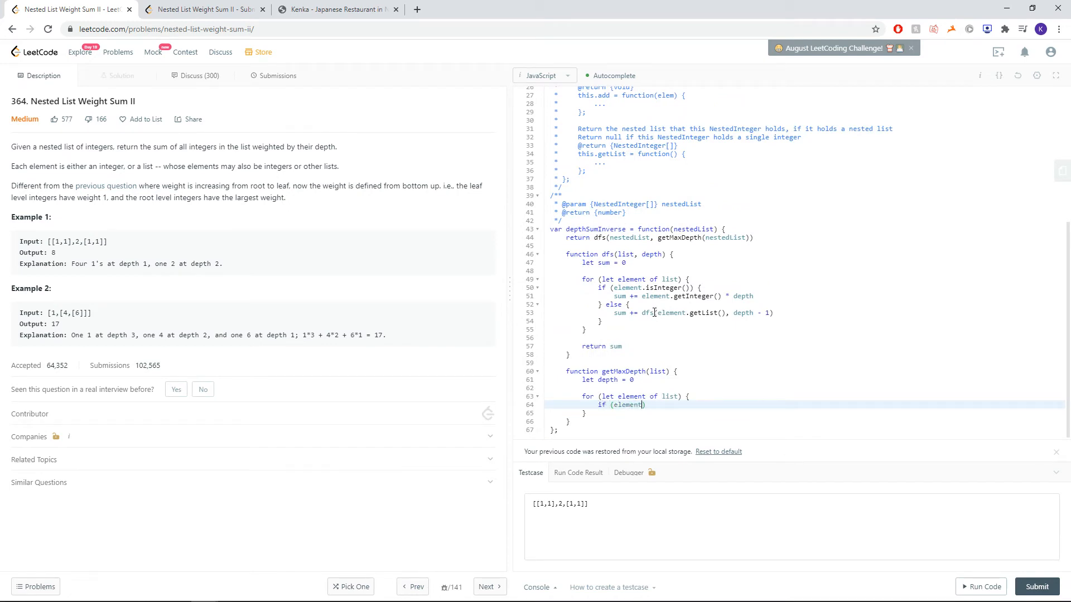
text(.isInteger()
text(depth = Math.)
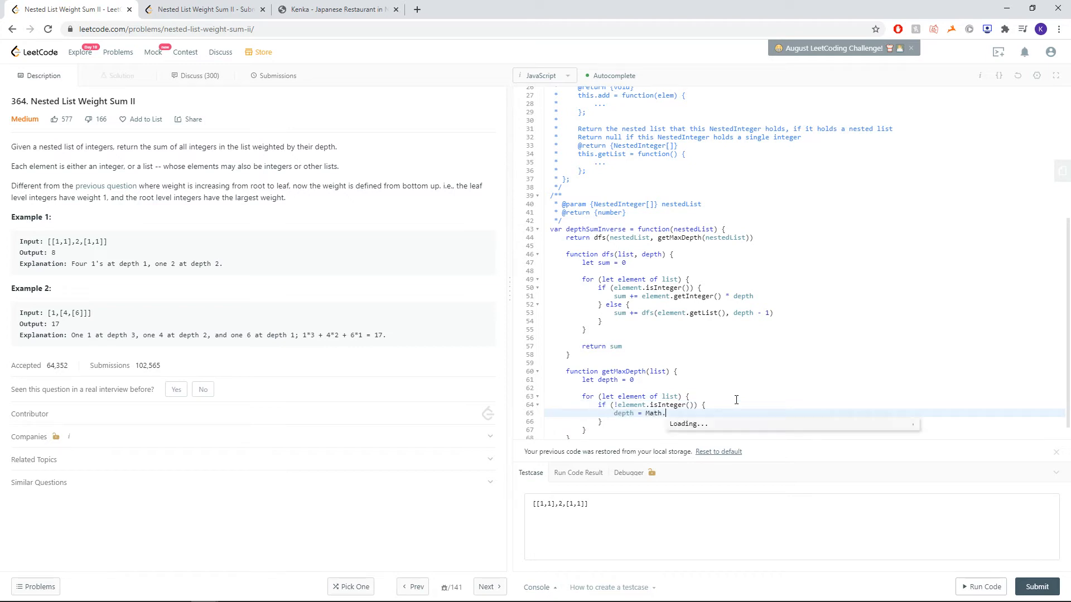
Keep depth = Math.max(depth, getMaxDepth(element.getList())) and return depth + 1.
text(max(ma)
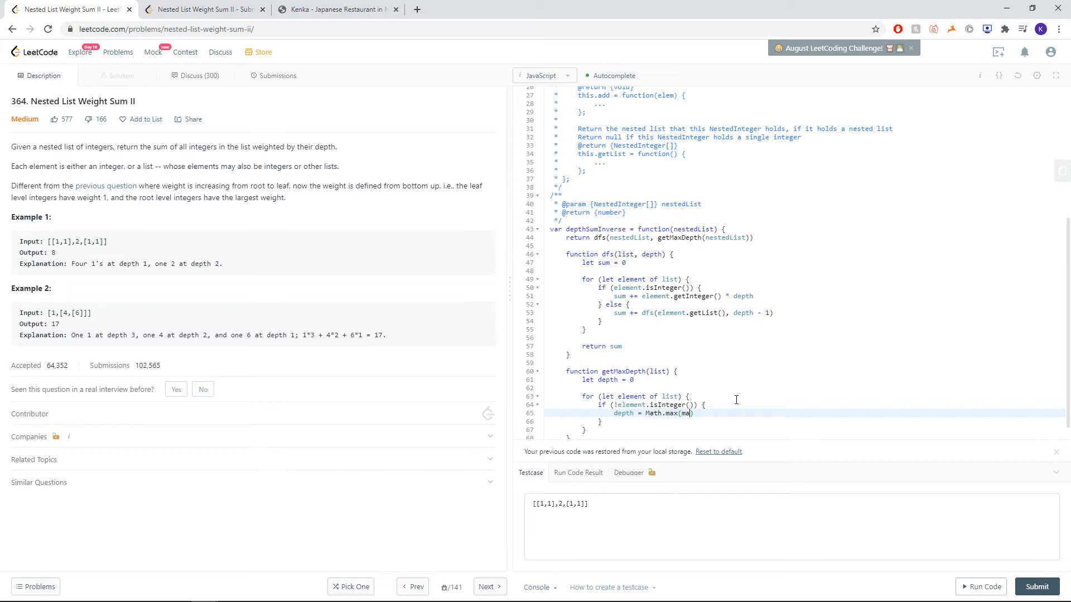
text(depth,)
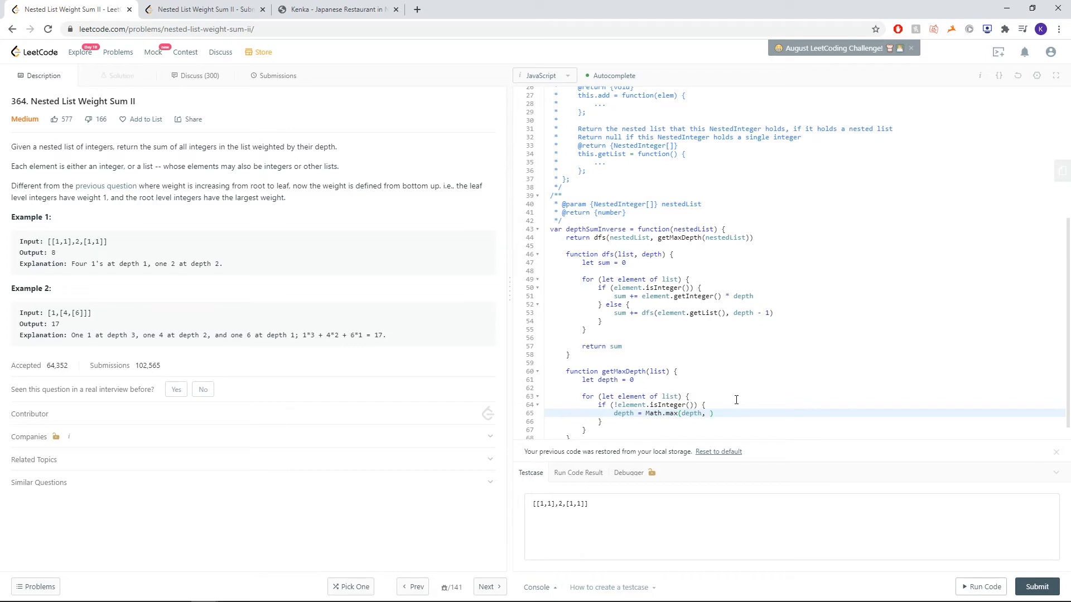
text(getMadDepth()
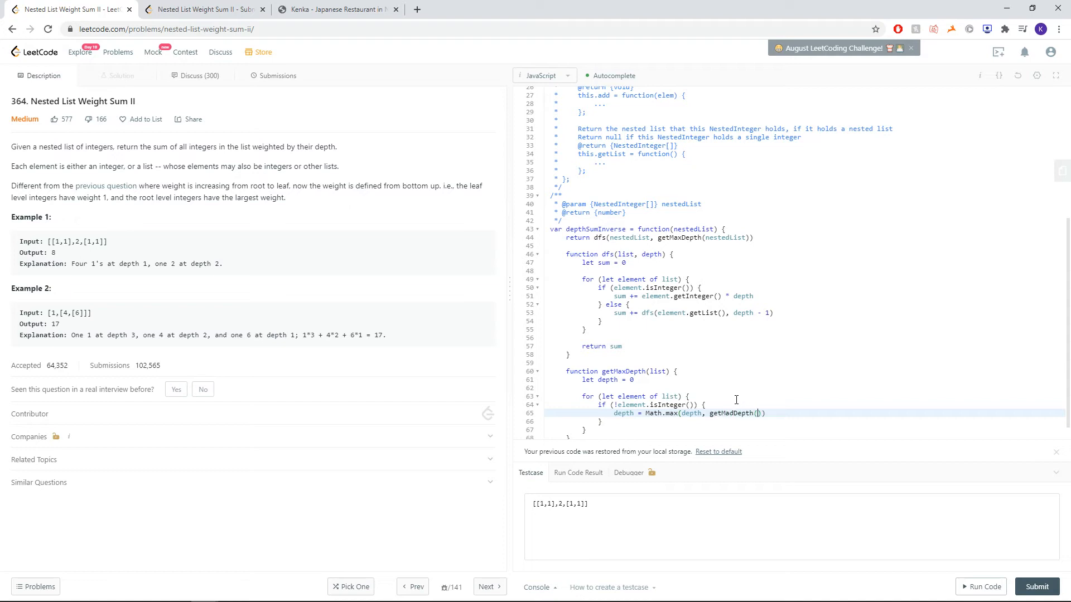
text(element.getList()
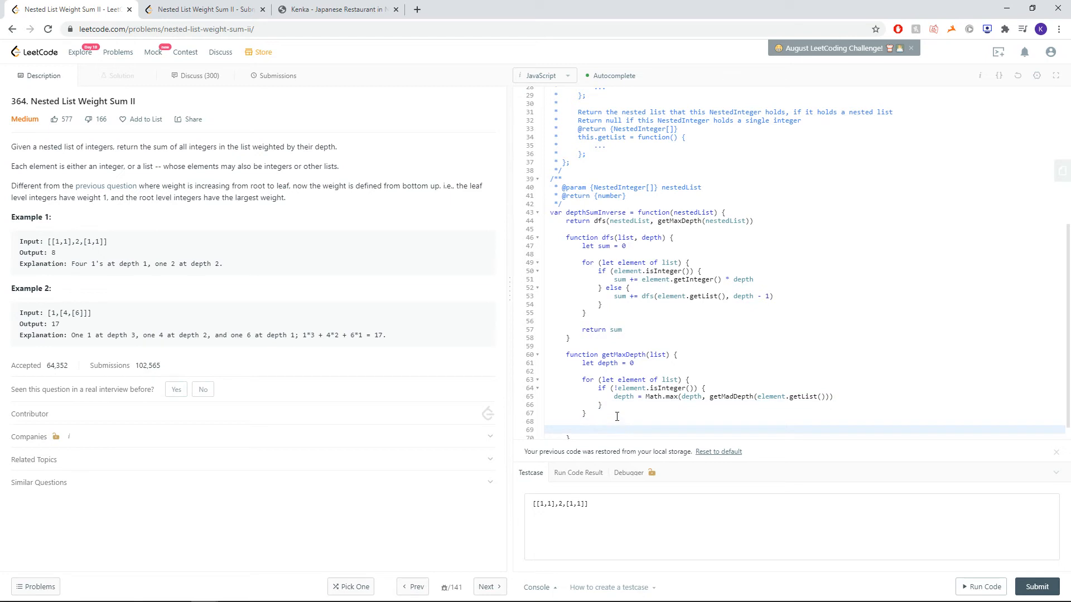
text(return depth + 1)
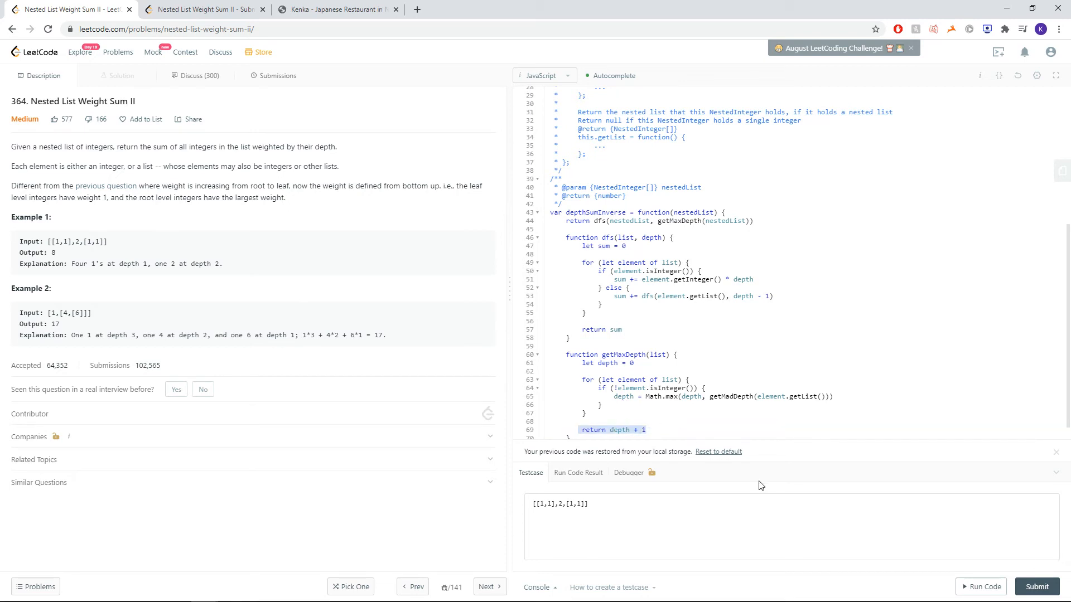
mouse_move(982, 587)
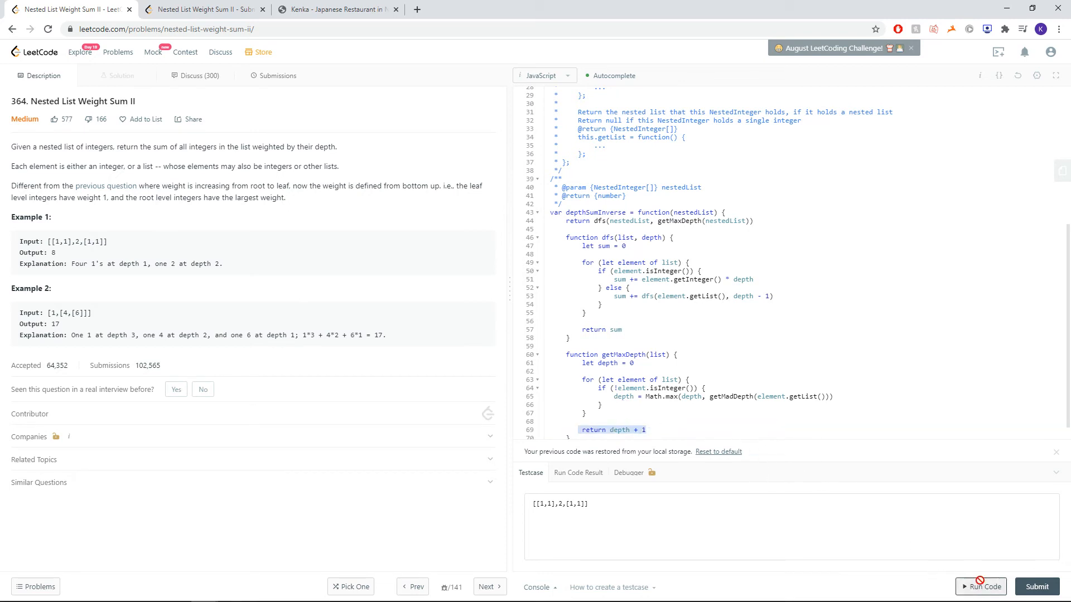
Run the test, correct getMadDepth to getMaxDepth so it outputs 8, and submit successfully.
click(981, 587)
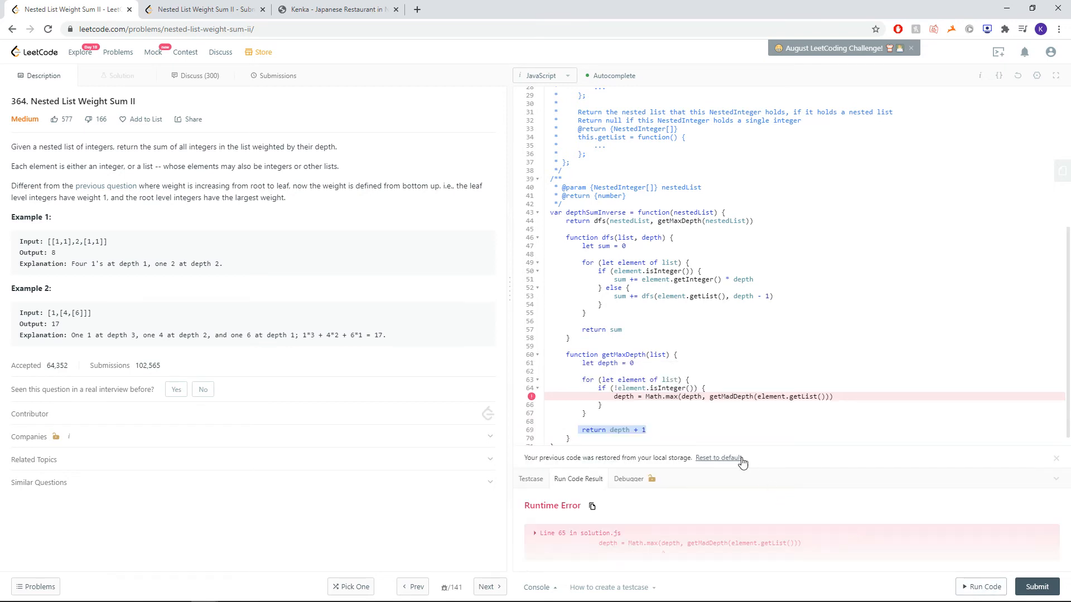
click(768, 397)
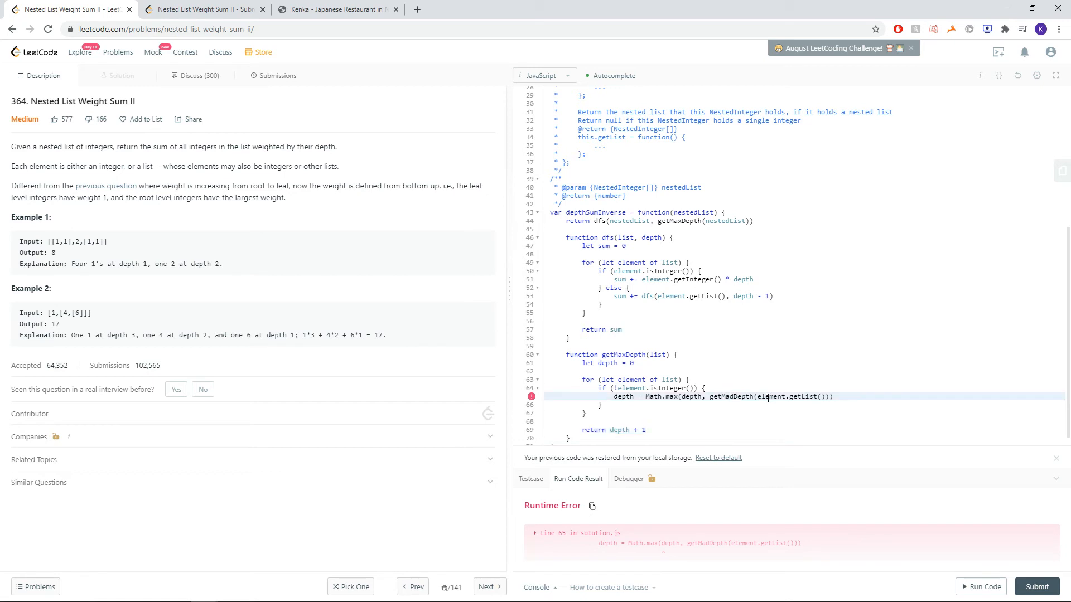
text(getMaxDepth)
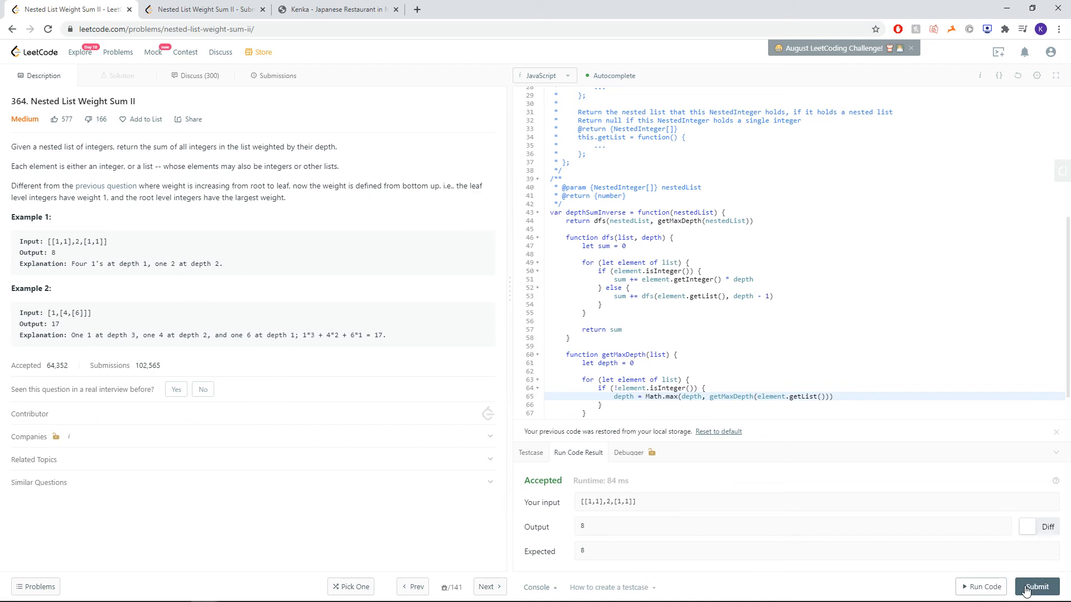
click(1039, 587)
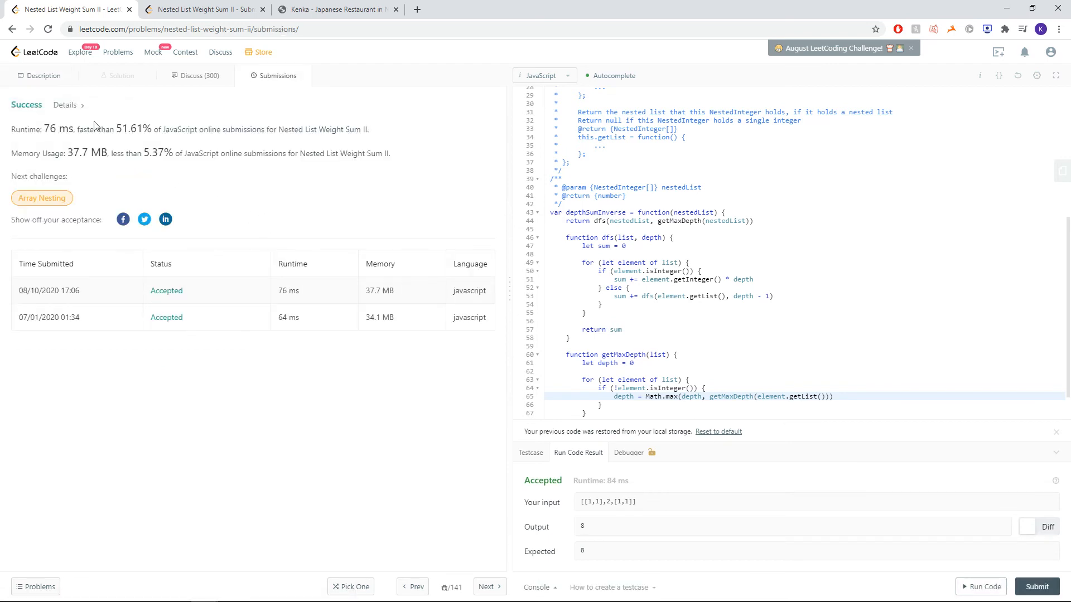
click(38, 76)
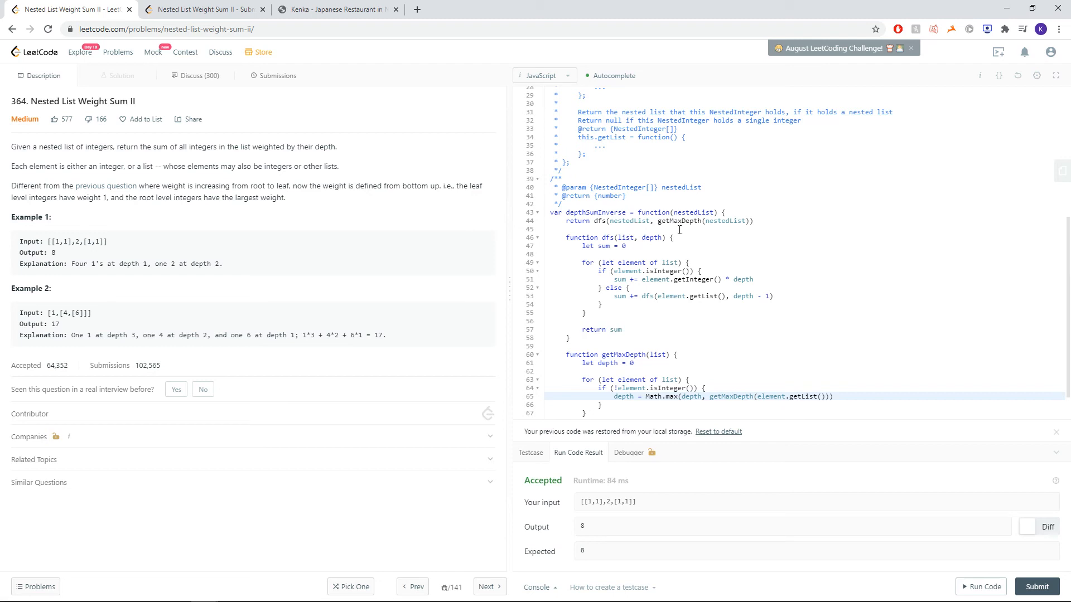
Point out the getMaxDepth call in the return and highlight the whole dfs function.
double_click(725, 221)
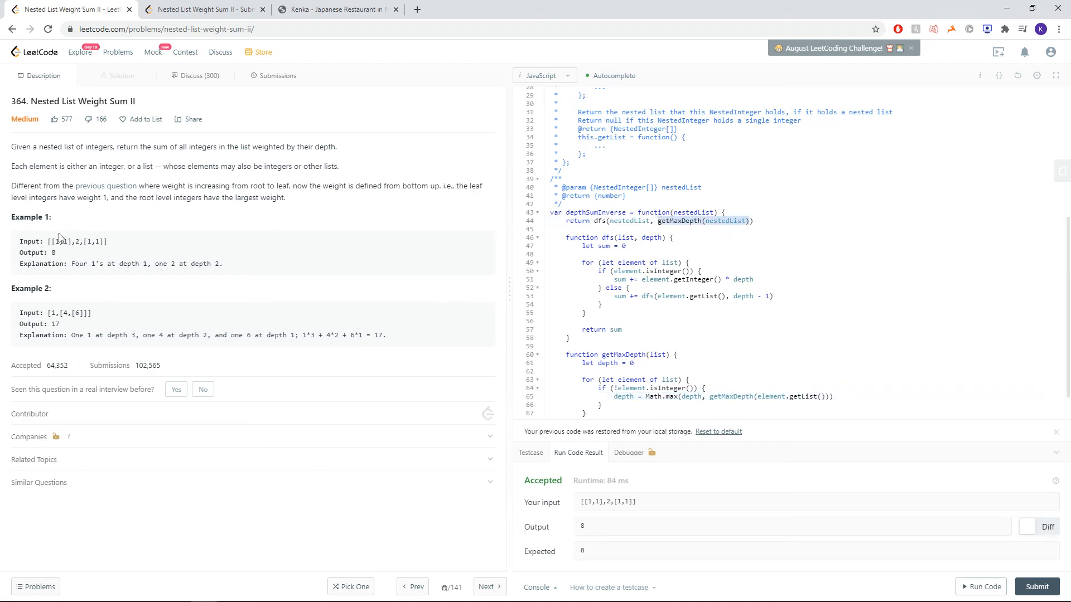
drag(58, 241, 100, 241)
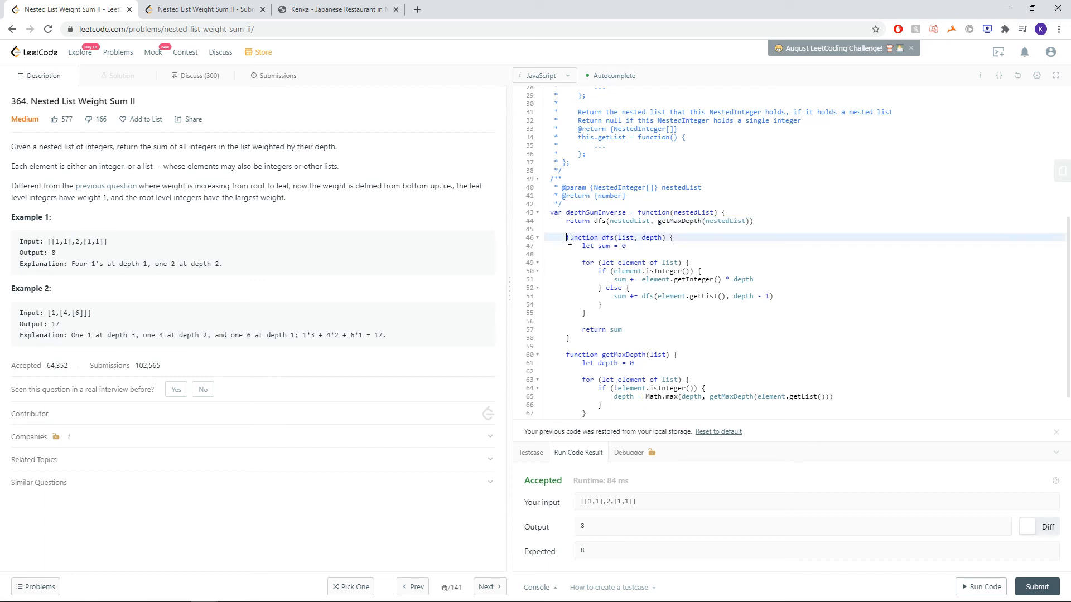
drag(567, 237, 605, 337)
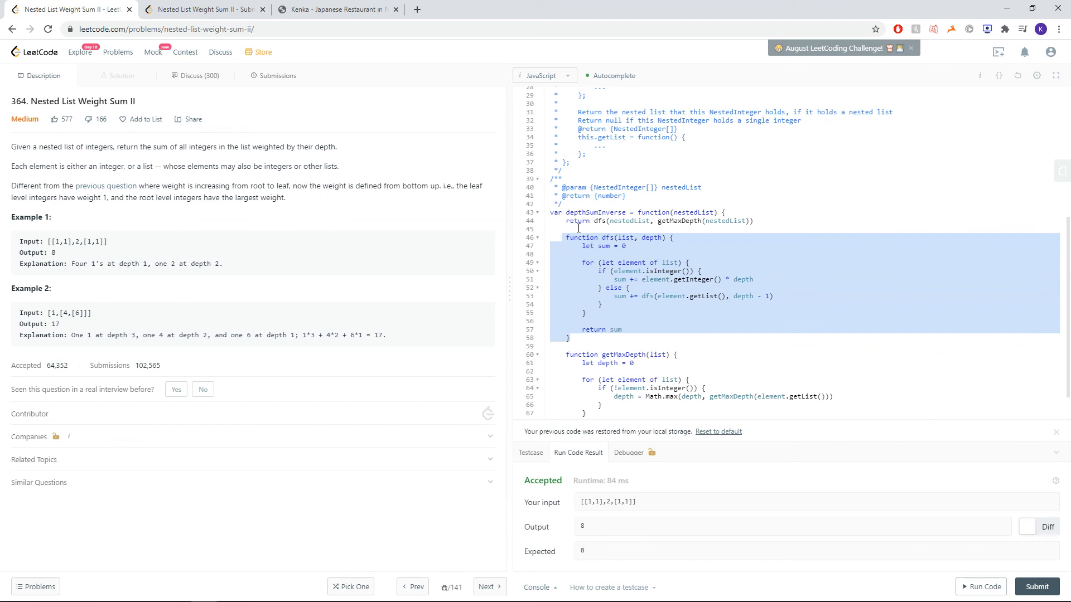
Write a // O(n) comment above dfs, n being the total integers in the nested list.
text(//)
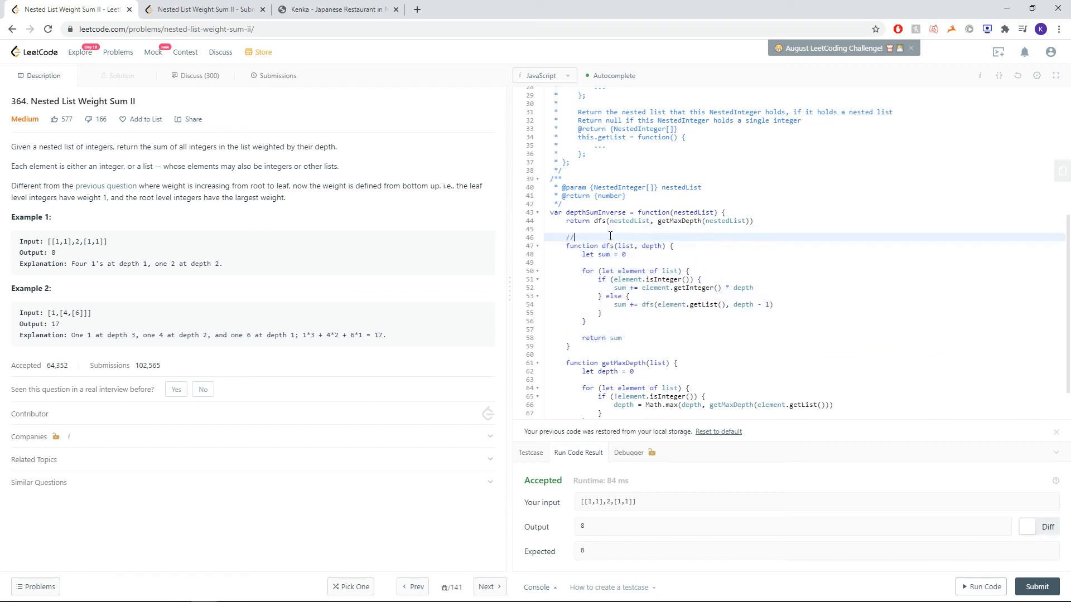
text(O(n) where n is the total number of)
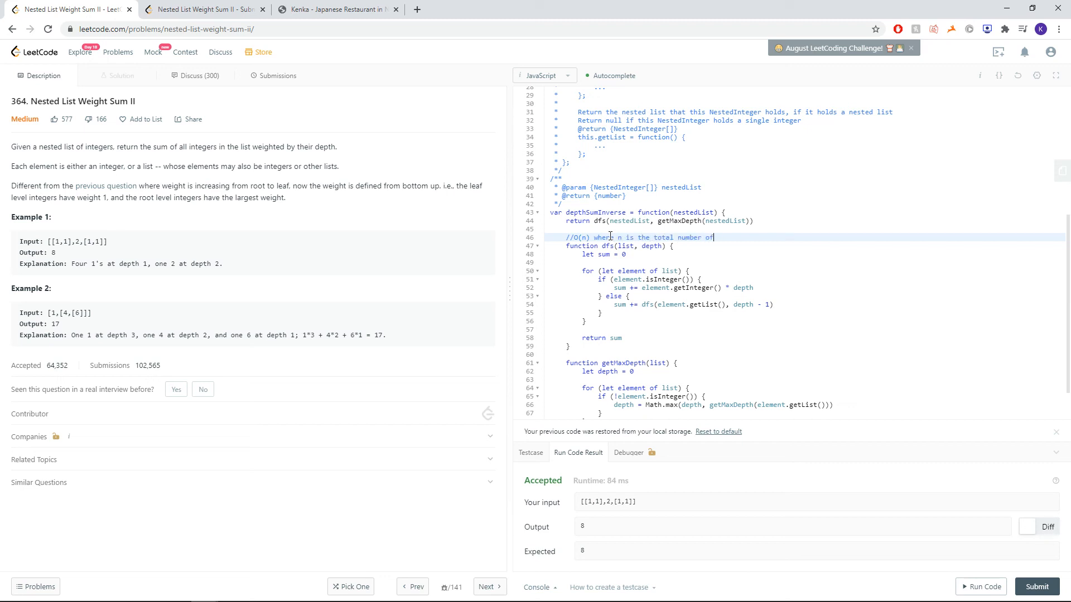
text(integers in)
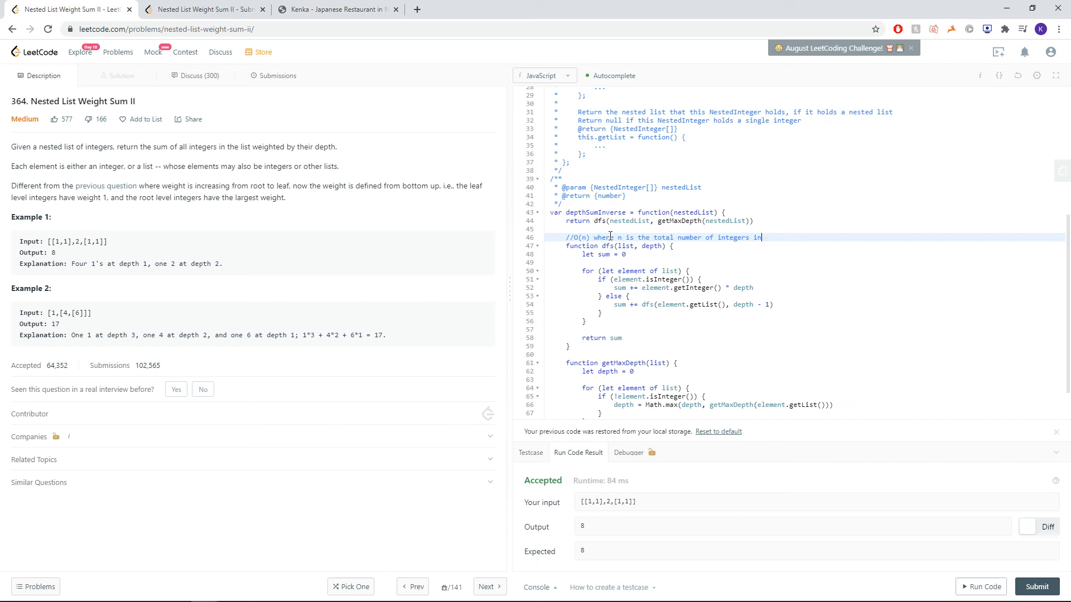
text(our net)
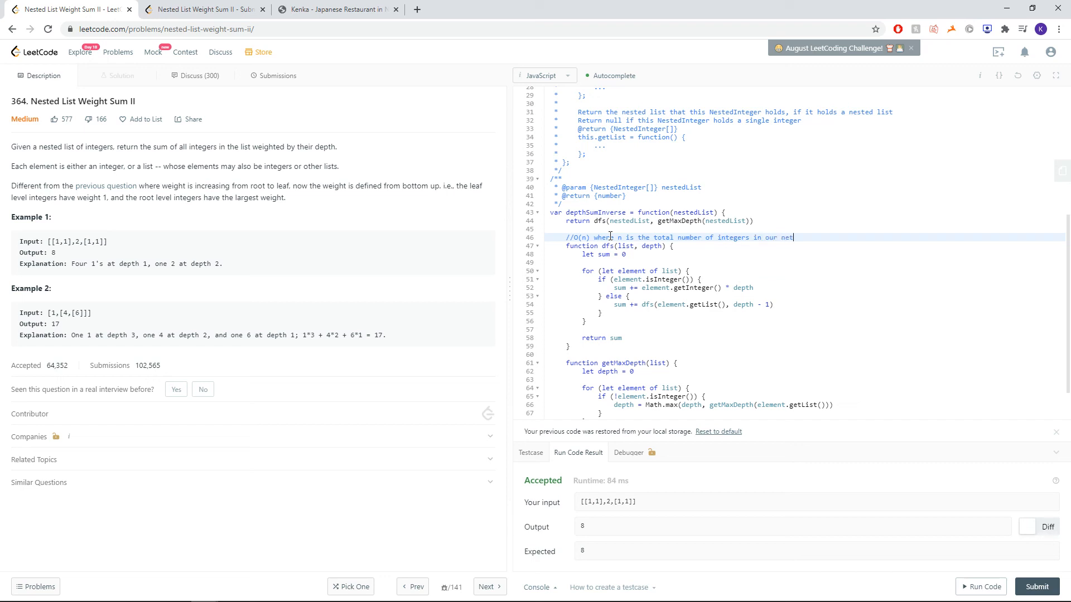